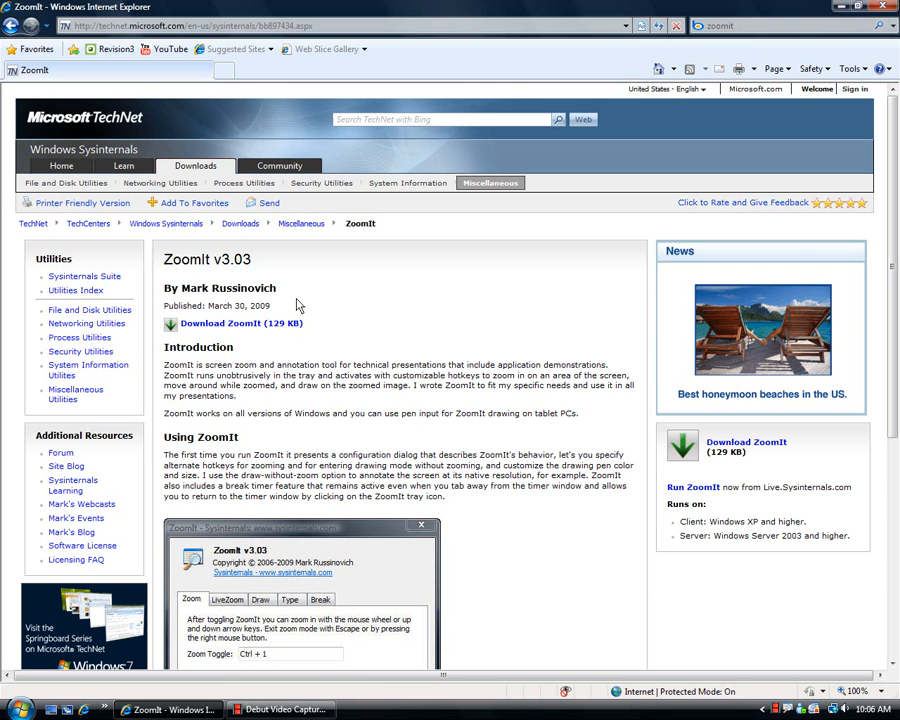
mouse_move(344, 320)
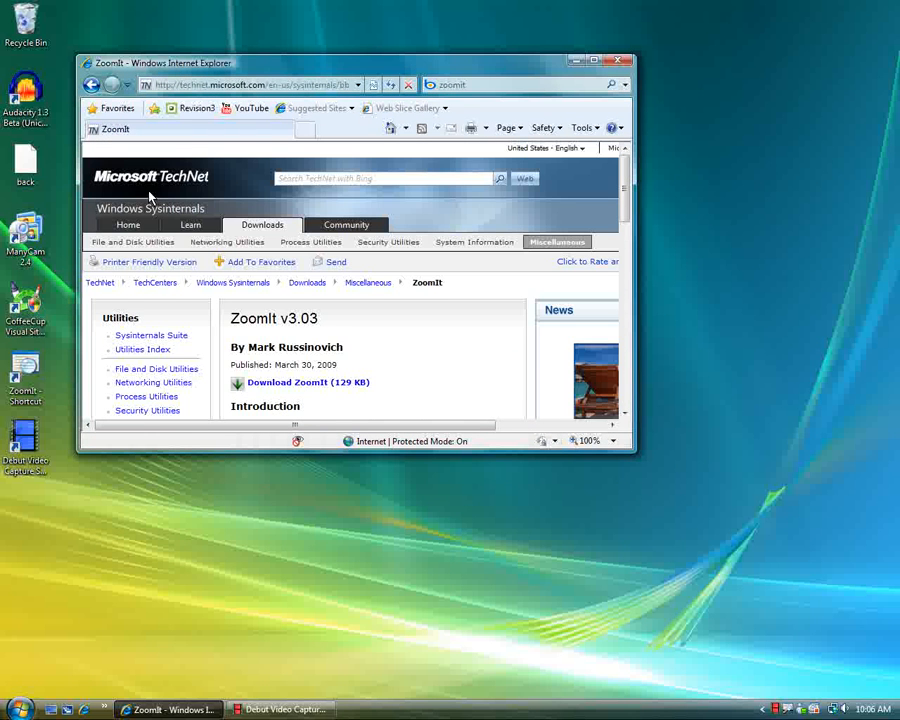
Step: Scroll down the ZoomIt v3.03 TechNet page in the shrunken browser window
scroll("down", 3)
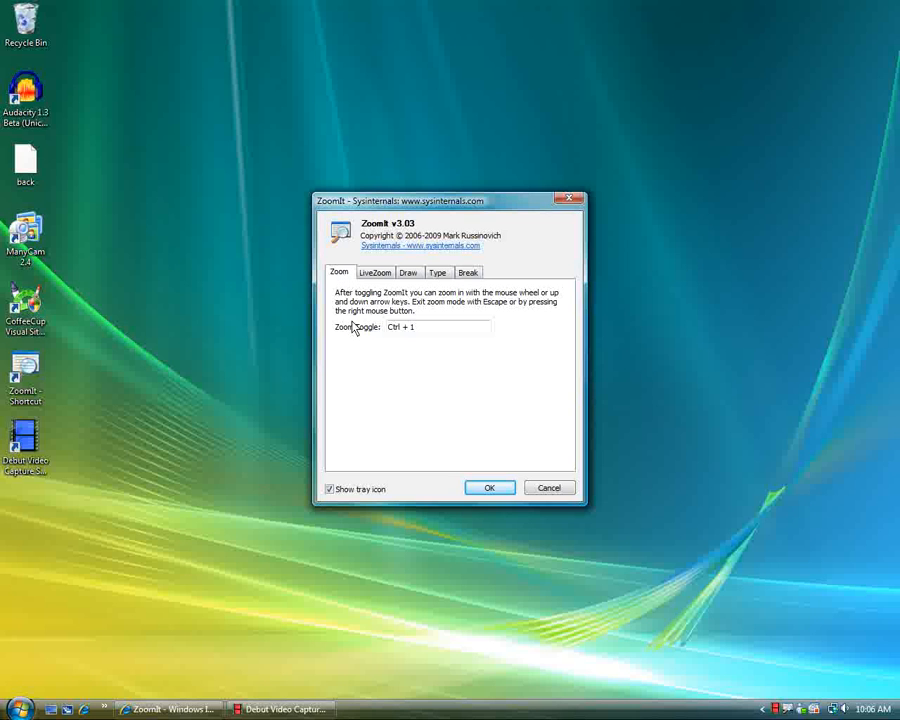
mouse_move(228, 440)
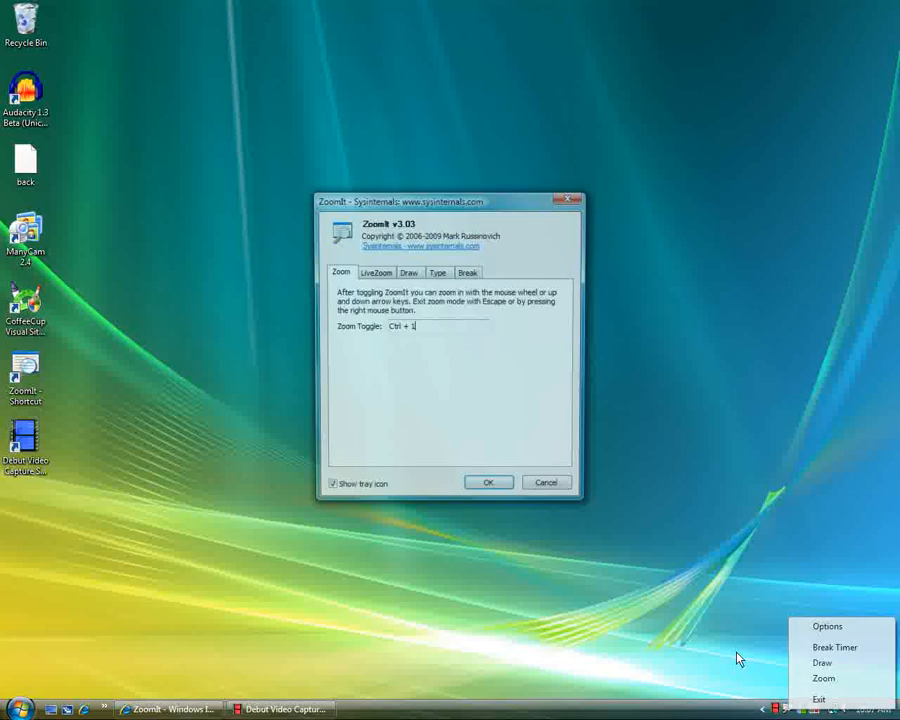
Step: Review the LiveZoom and Draw settings, then accept and close ZoomIt's options
left_click(376, 272)
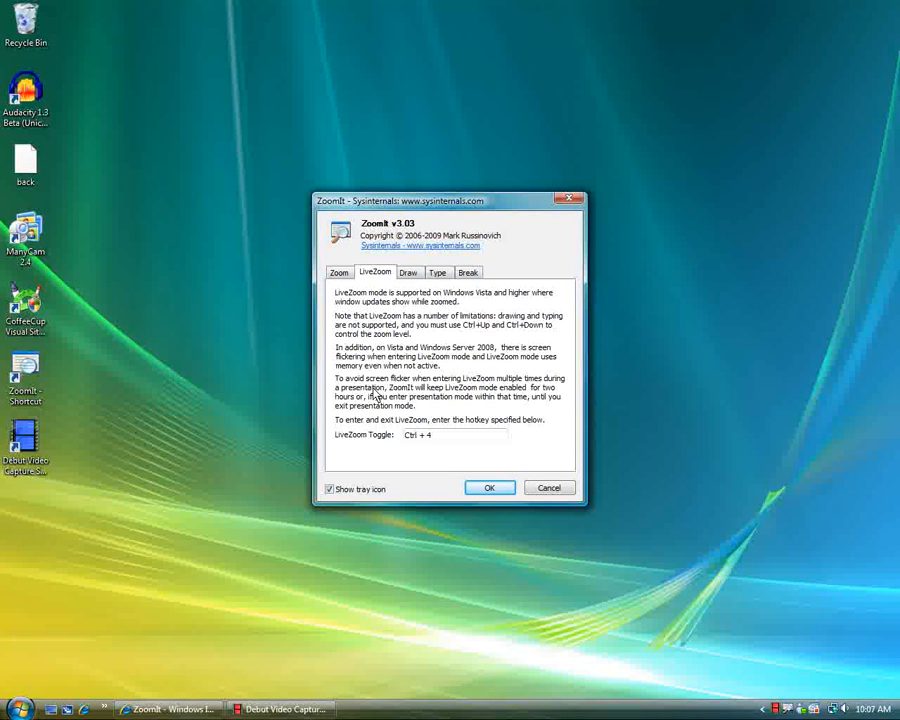
left_click(490, 488)
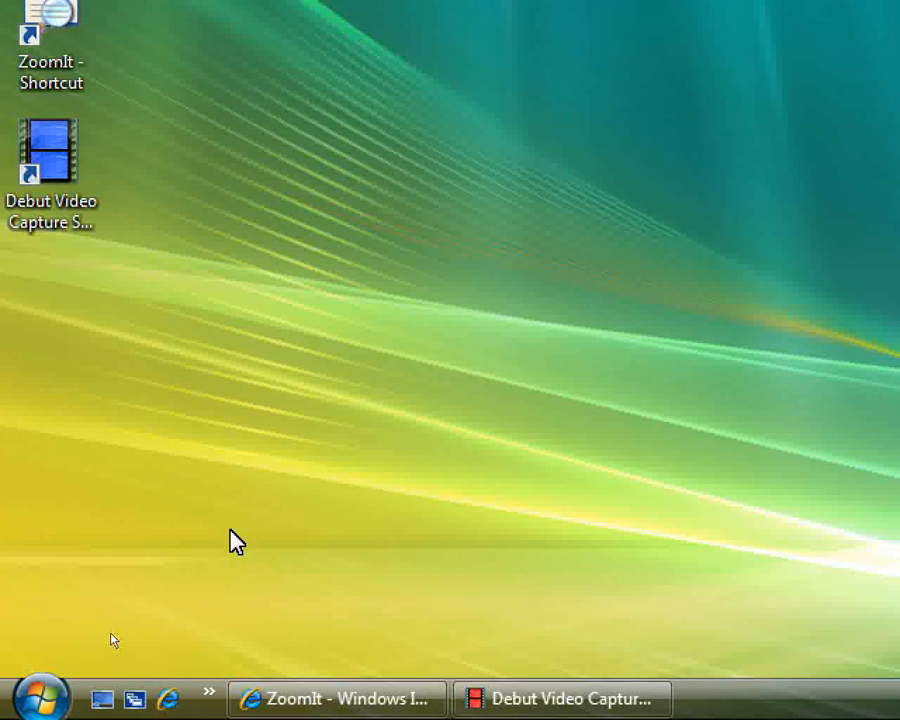
mouse_move(90, 686)
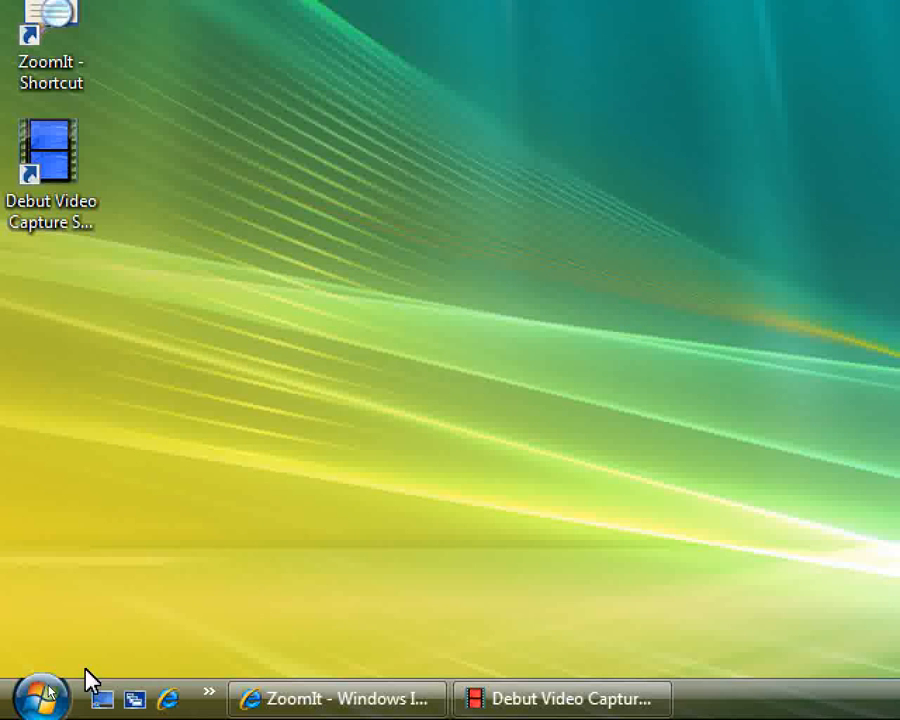
mouse_move(304, 510)
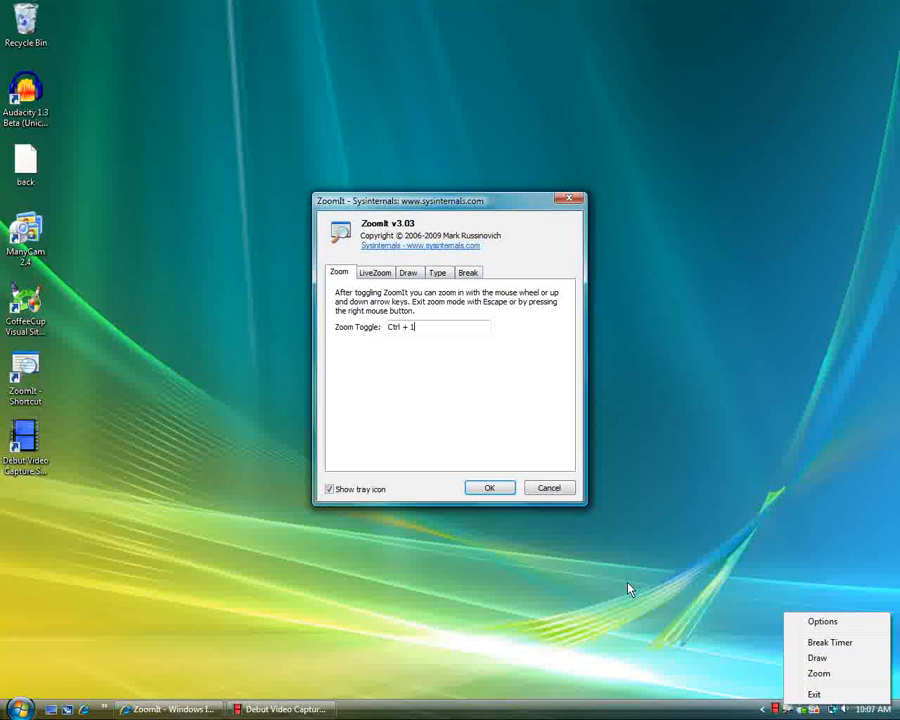
left_click(408, 272)
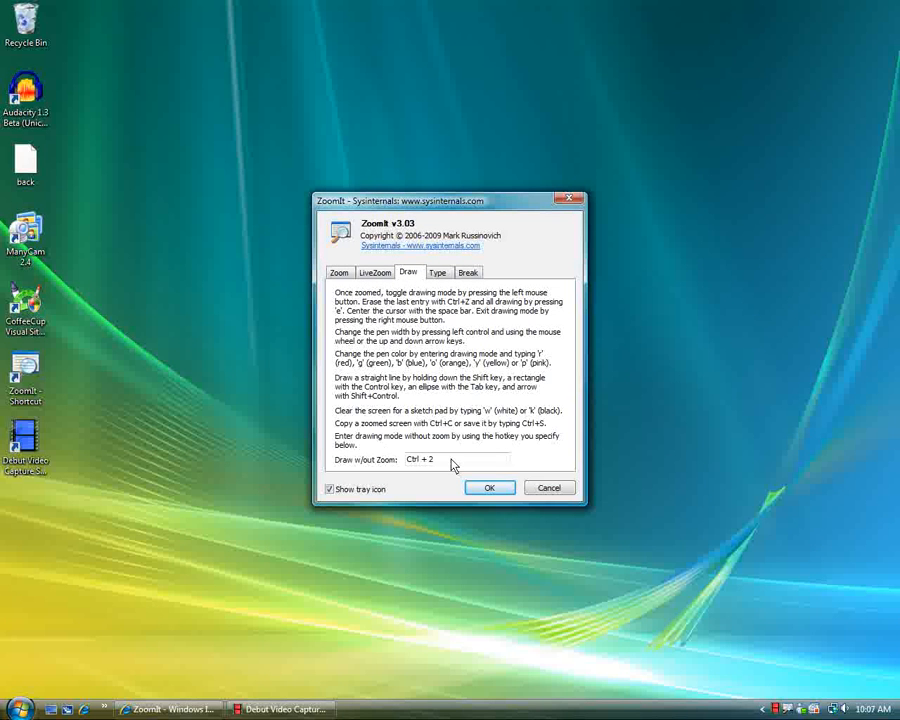
mouse_move(490, 488)
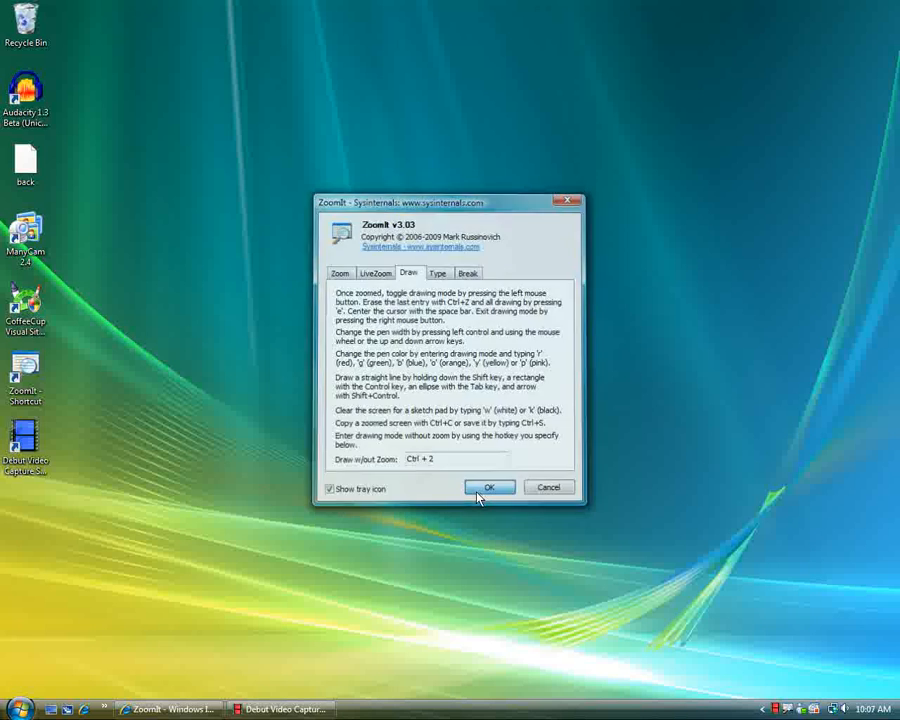
left_click(490, 488)
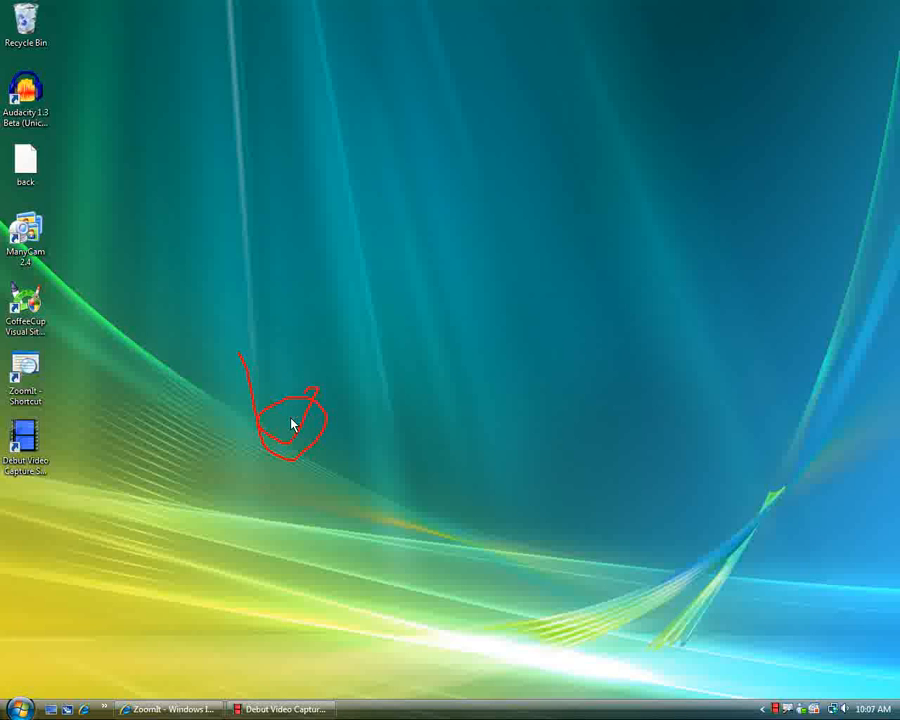
Step: Draw a red scribble and add red text 'over your screen' on the desktop
left_click_drag(340, 380, 280, 450)
type("type")
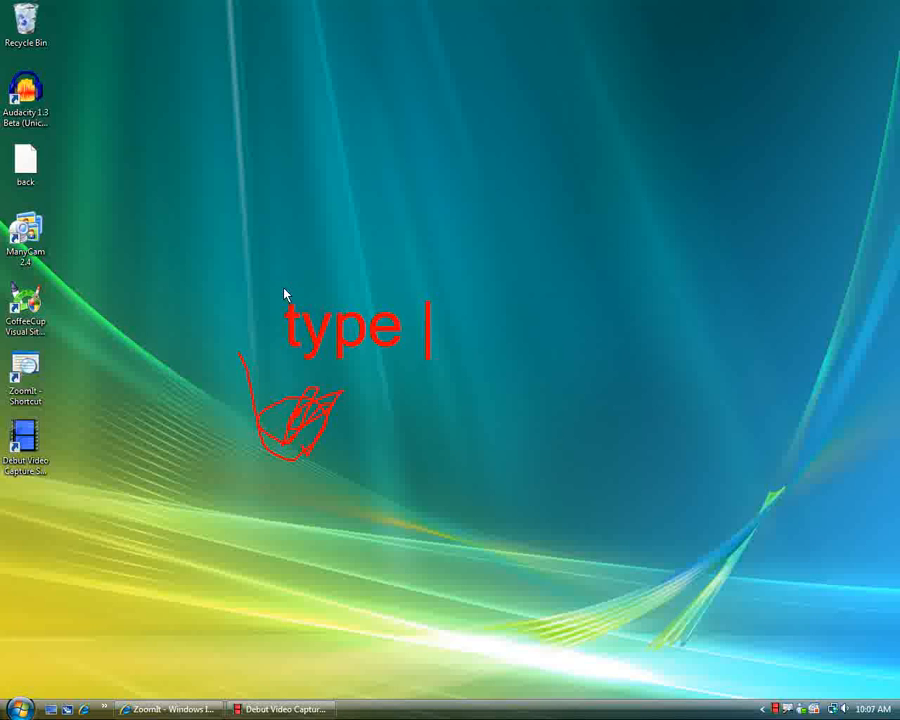
type("over you")
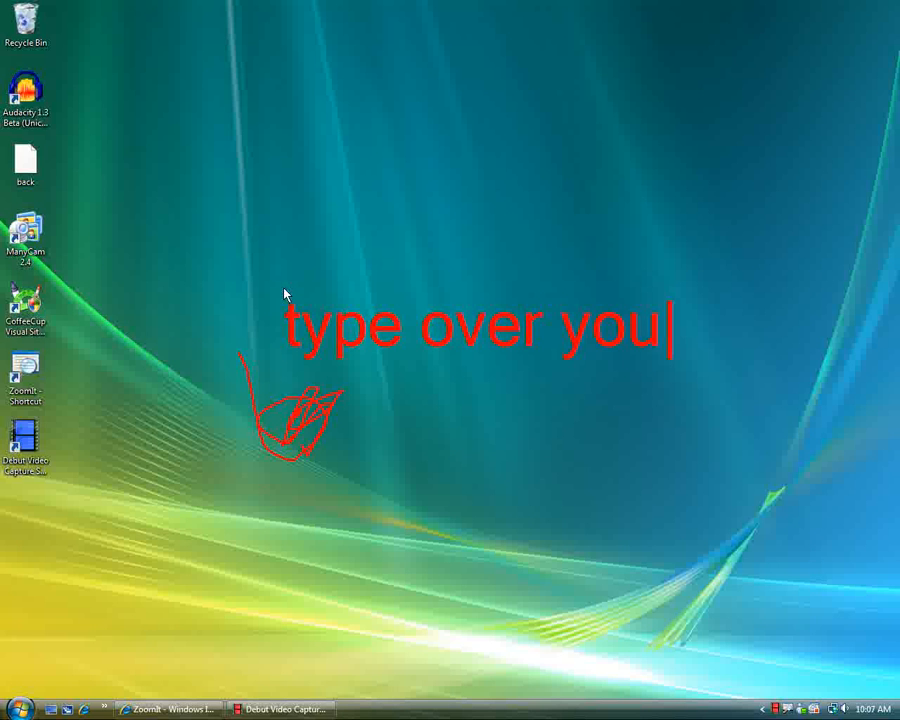
type("r screen")
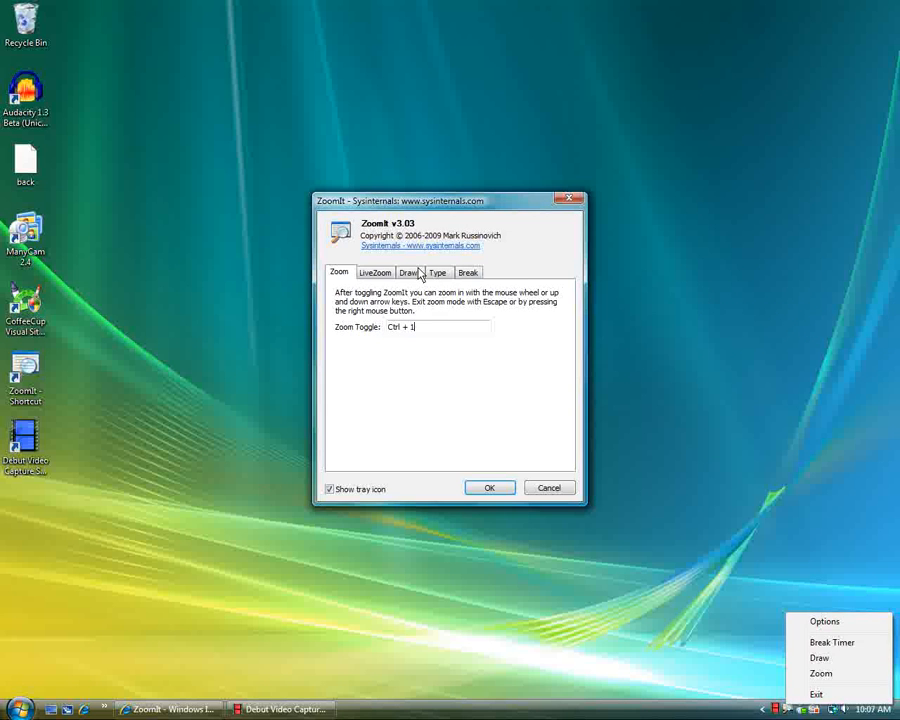
Step: Show the Break tab and adjust the break timer's minutes
left_click(468, 272)
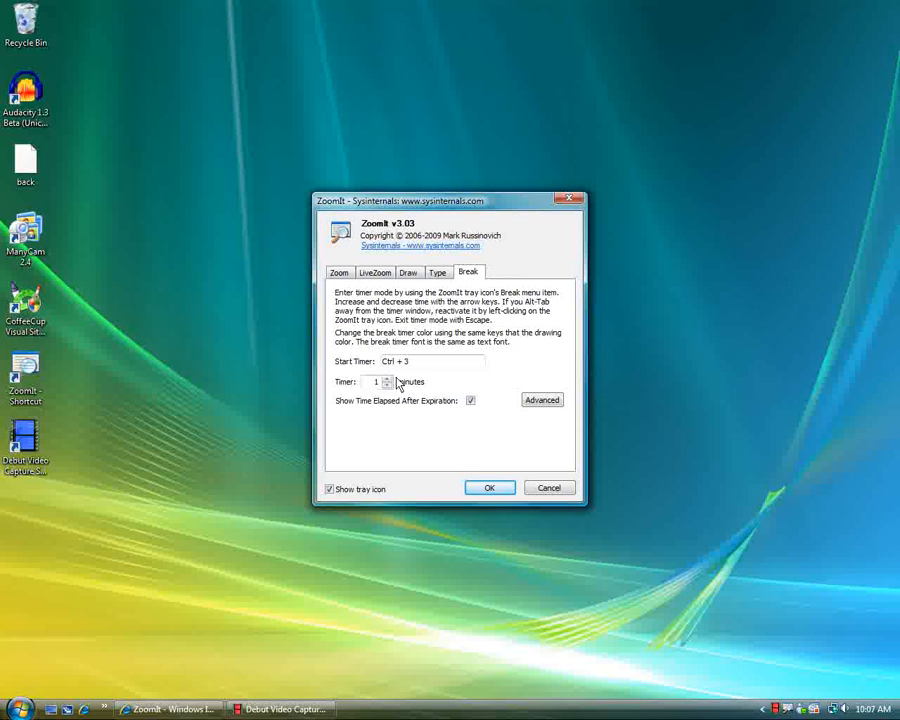
left_click(490, 488)
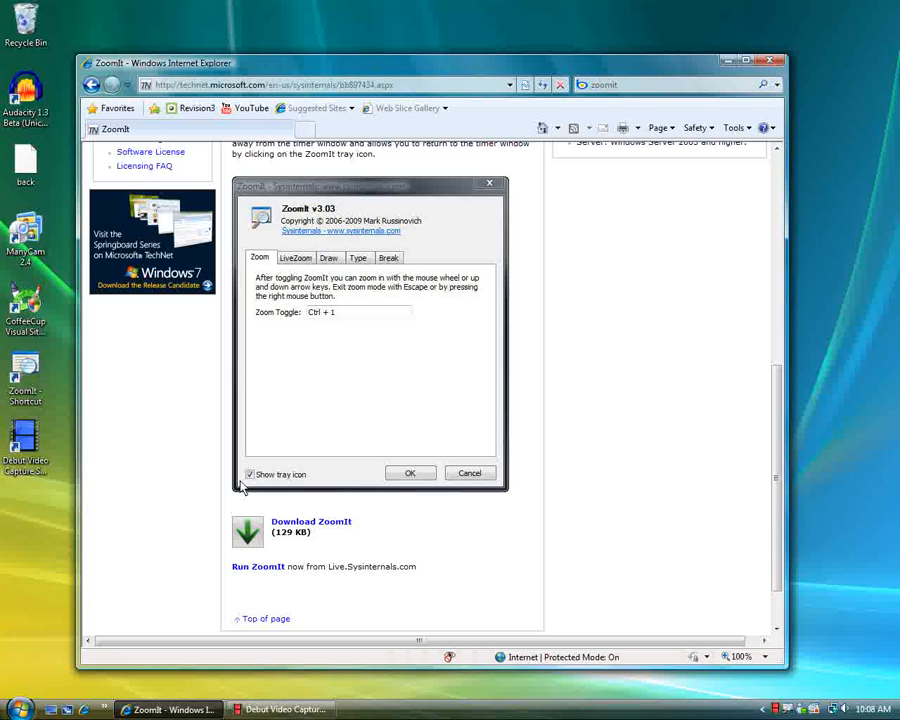
mouse_move(500, 576)
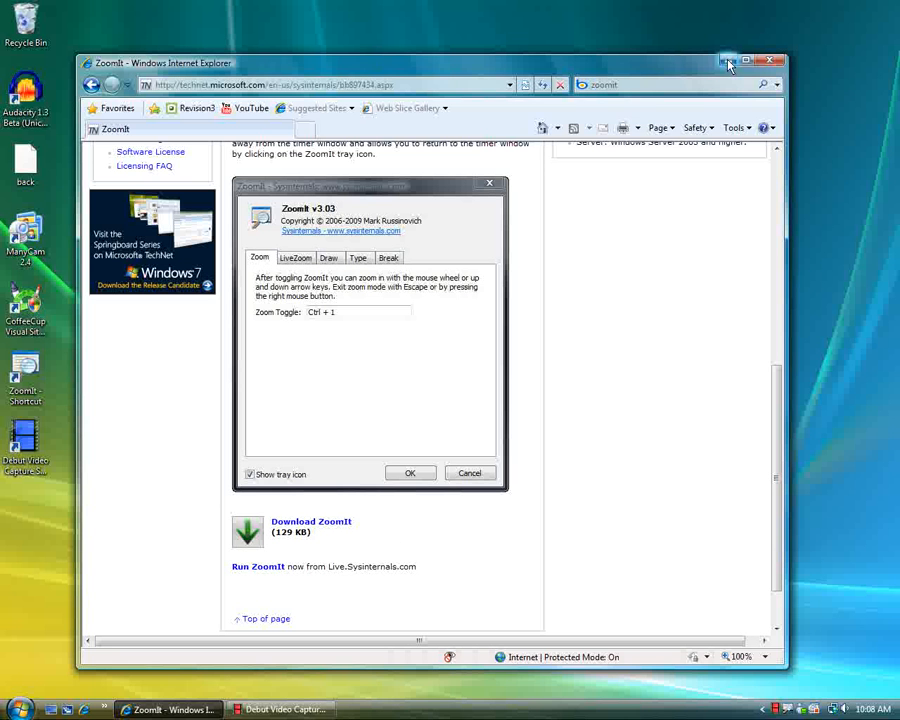
Step: Close Internet Explorer, then reopen ZoomIt's options from the tray and dismiss them
left_click(724, 62)
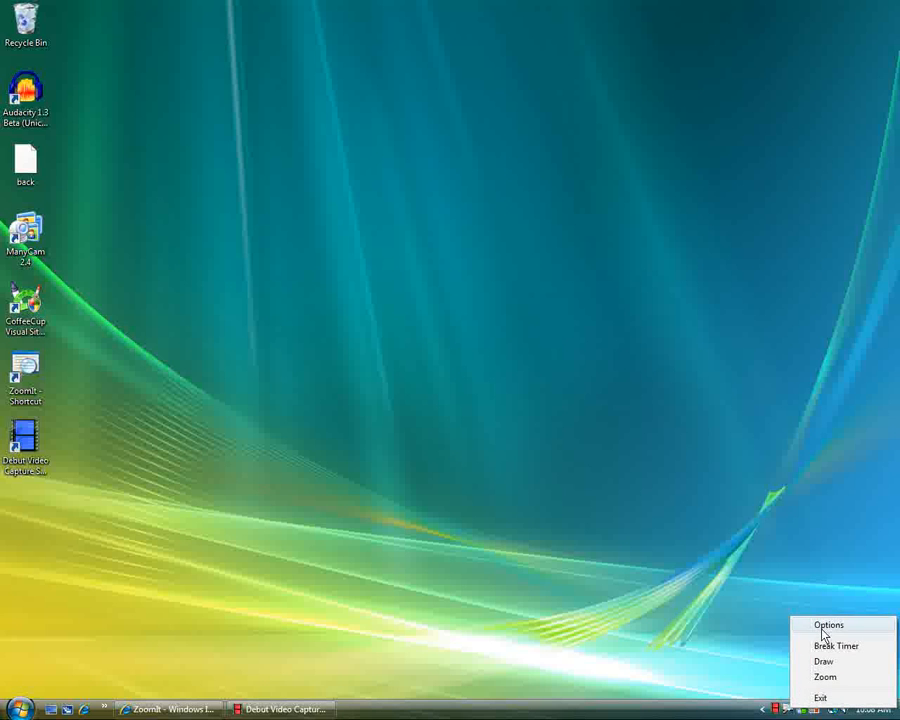
left_click(828, 624)
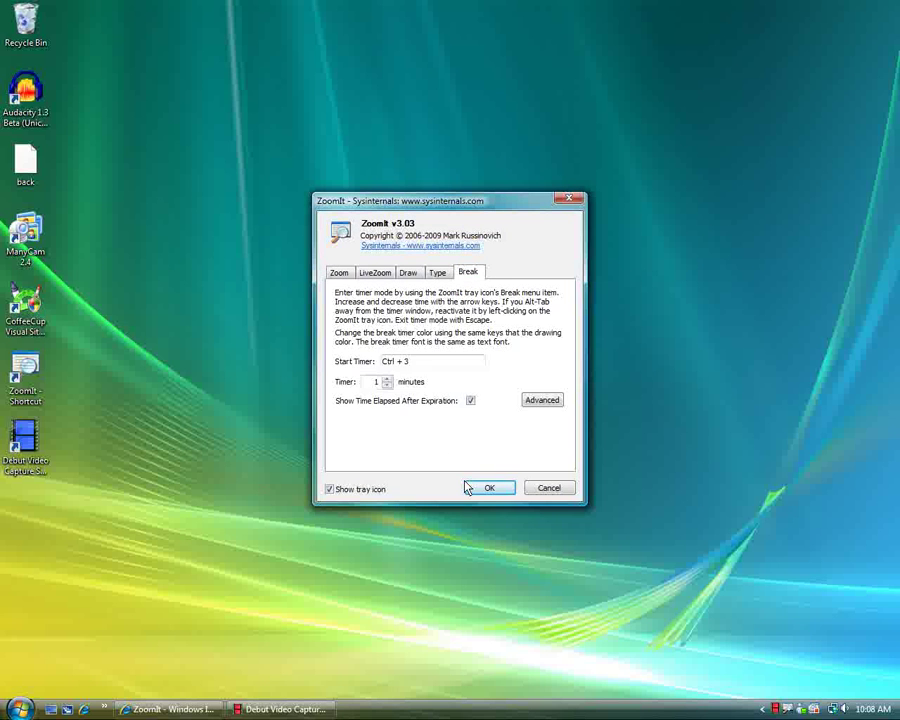
left_click(490, 488)
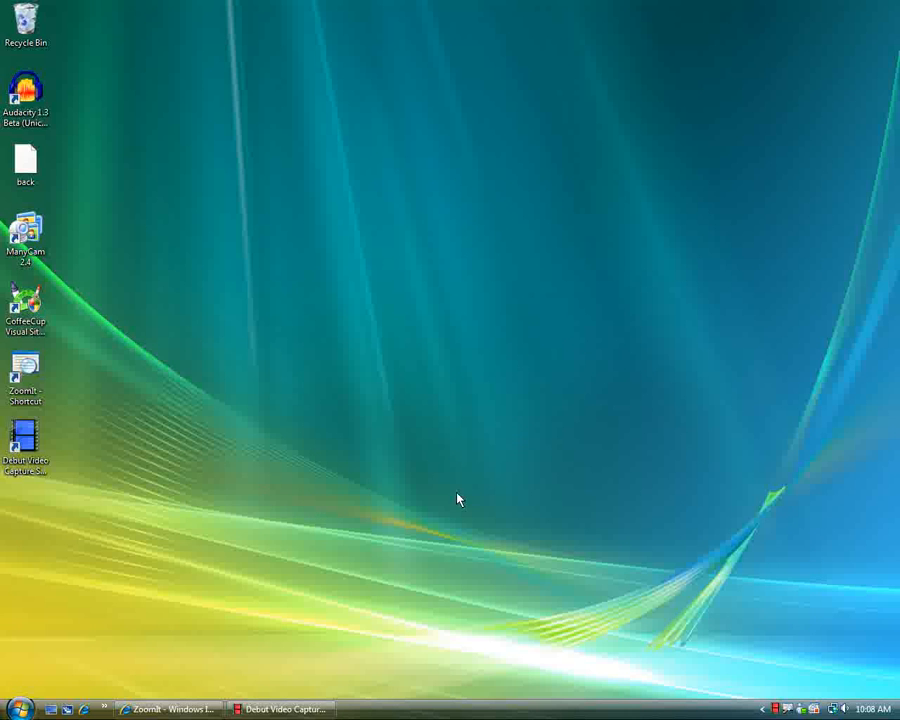
left_click(12, 702)
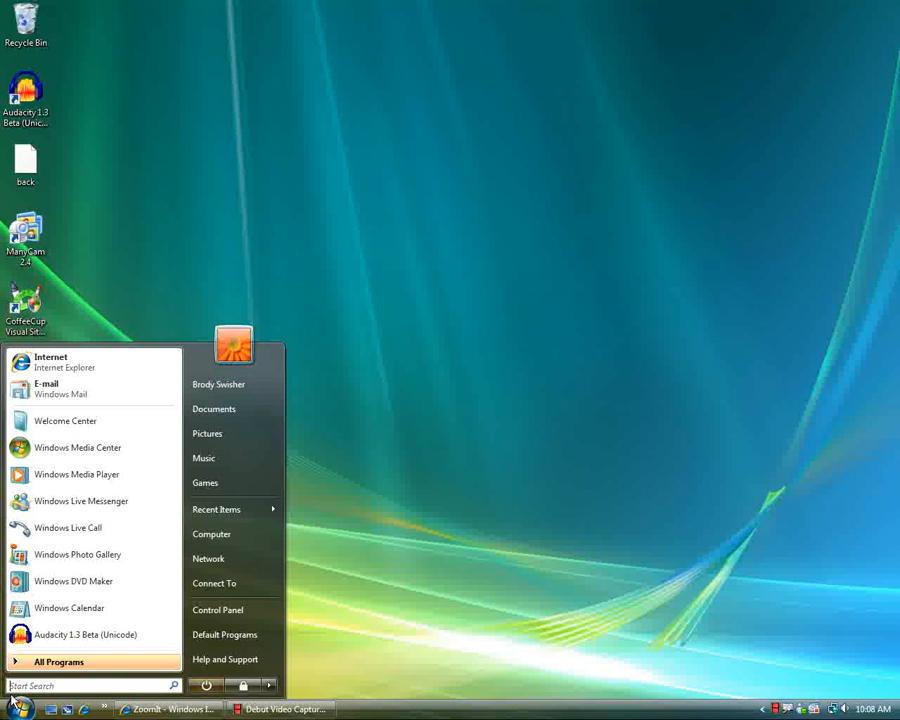
type("task m")
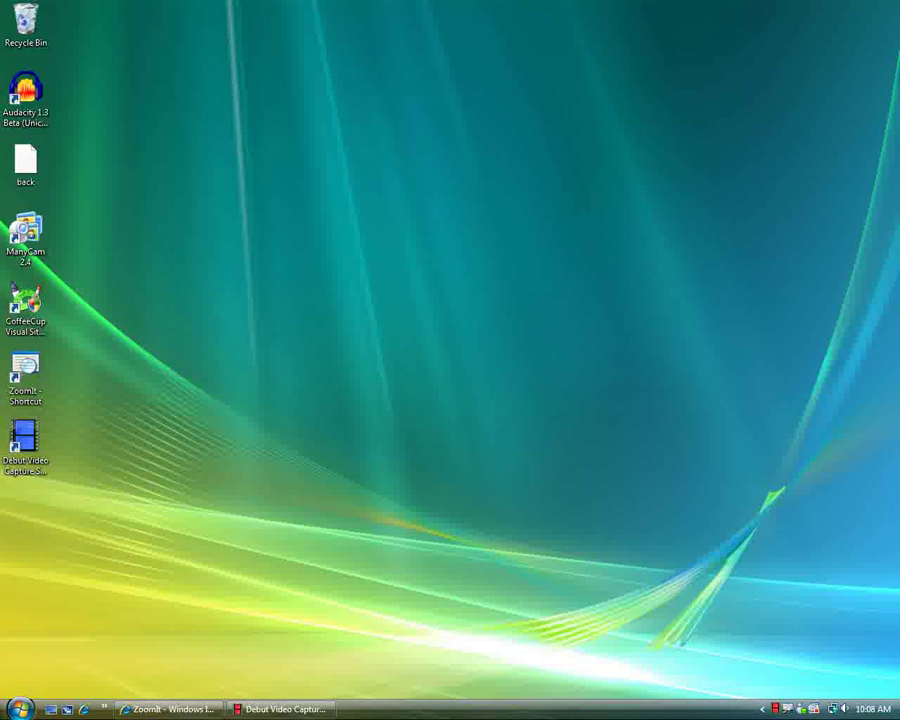
mouse_move(338, 484)
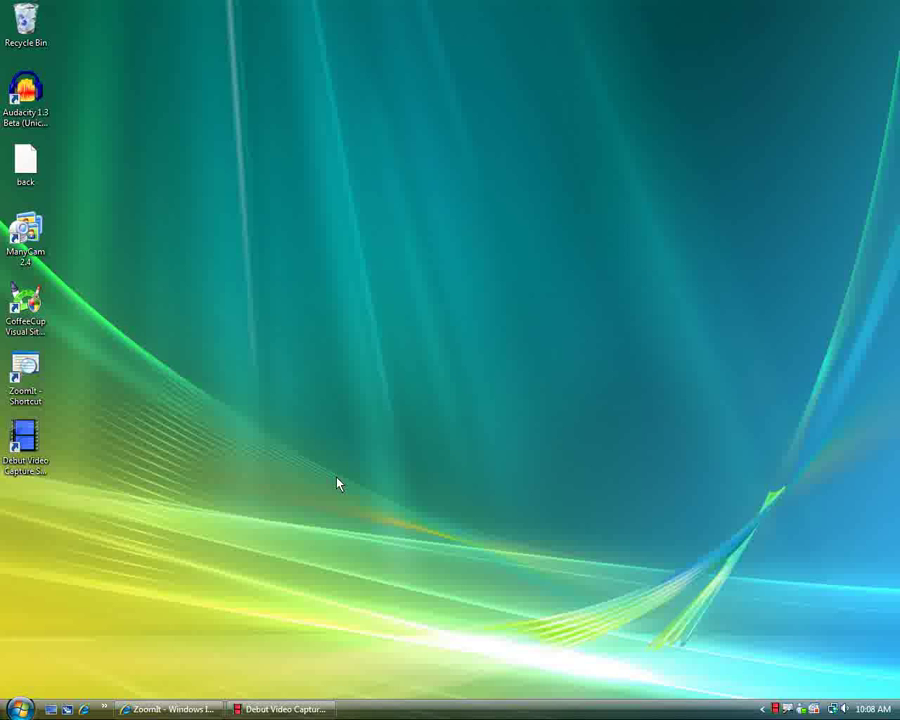